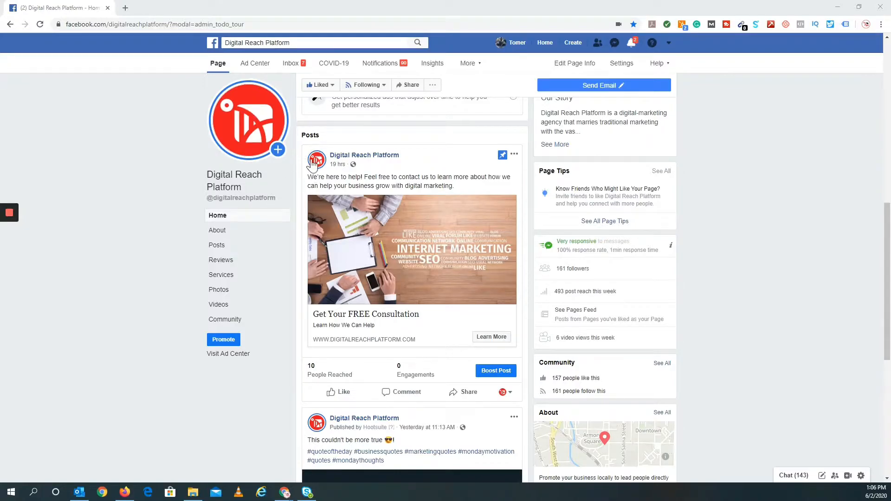
mouse_move(343, 165)
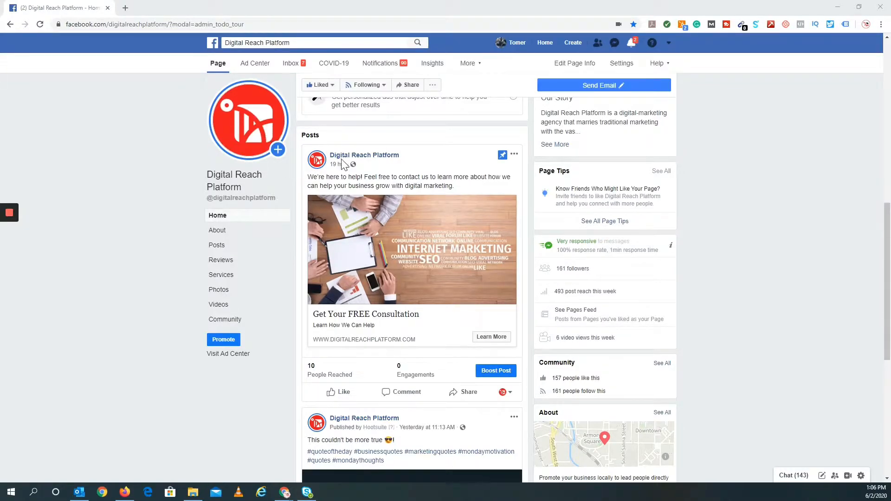
mouse_move(466, 329)
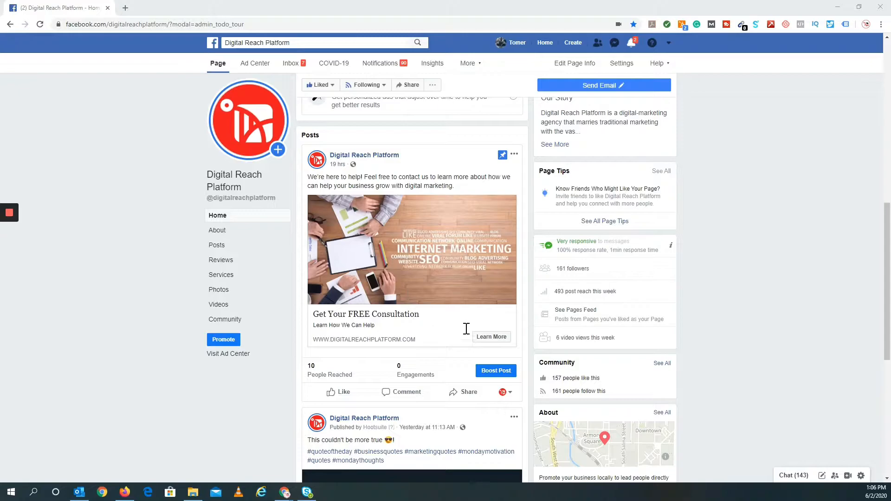
mouse_move(433, 335)
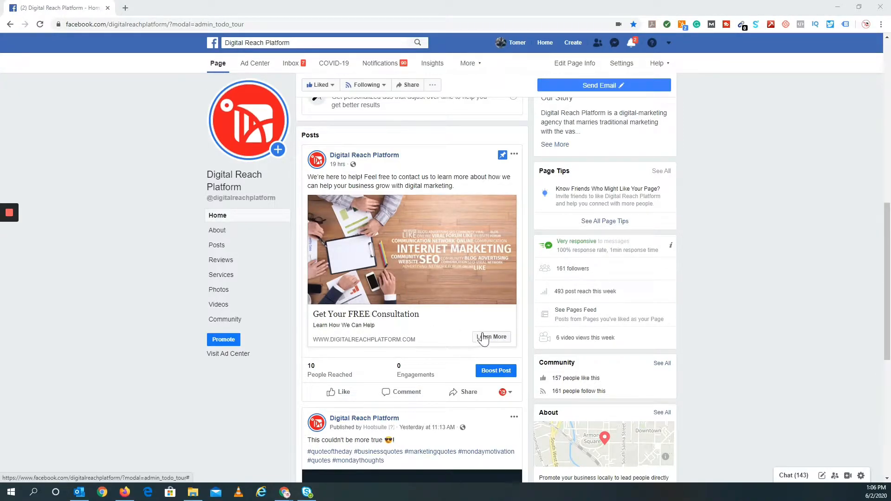
mouse_move(429, 258)
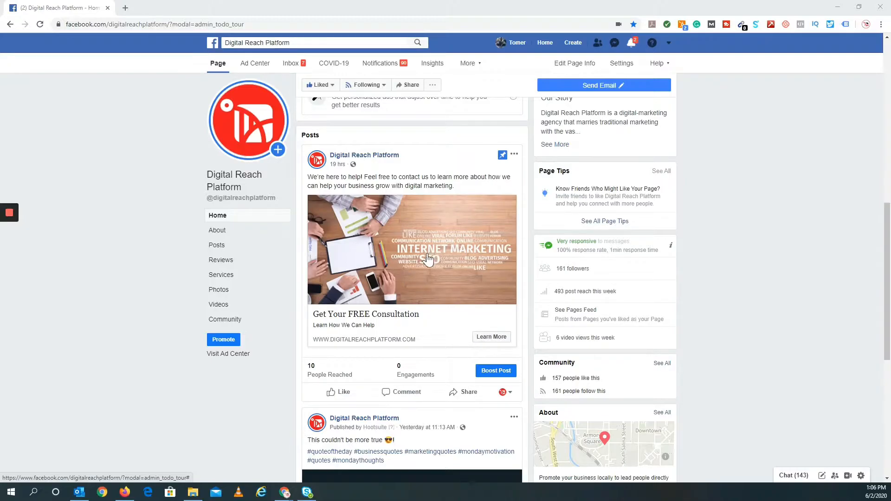
mouse_move(425, 282)
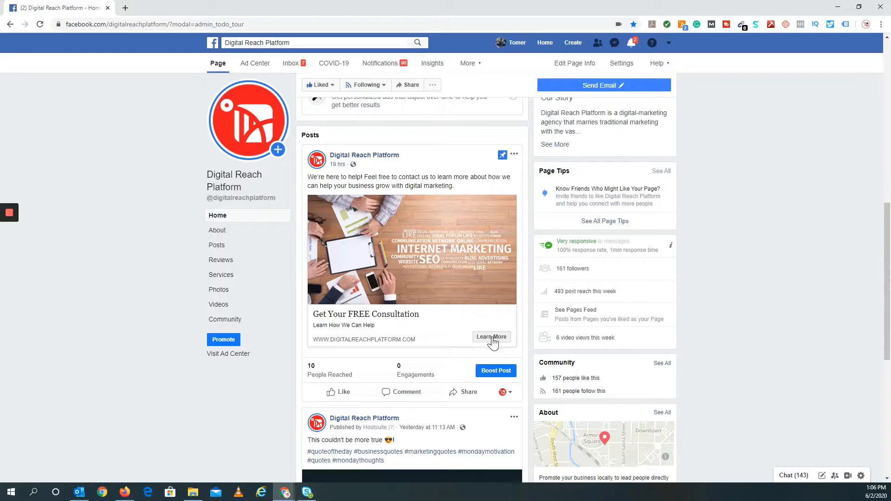
mouse_move(477, 342)
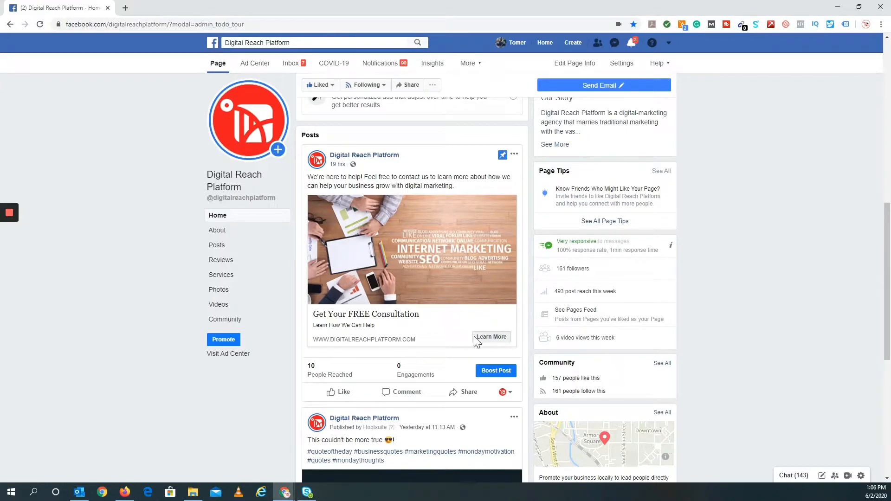
Preview the post's lead form, then start a campaign named 'Test Campaign for YouTube'
click(491, 337)
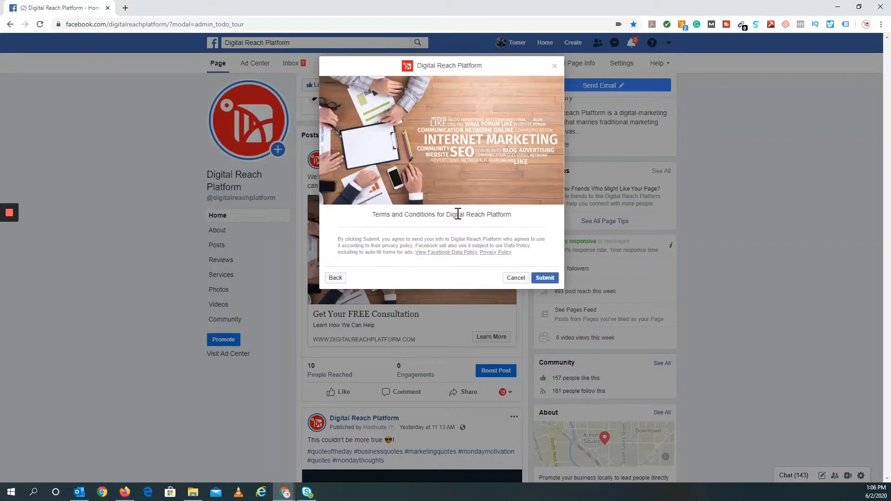
mouse_move(398, 110)
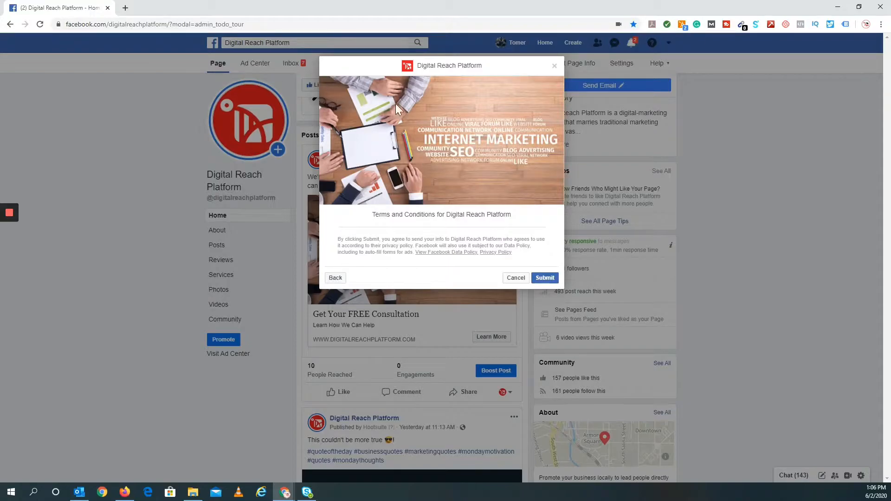
mouse_move(332, 245)
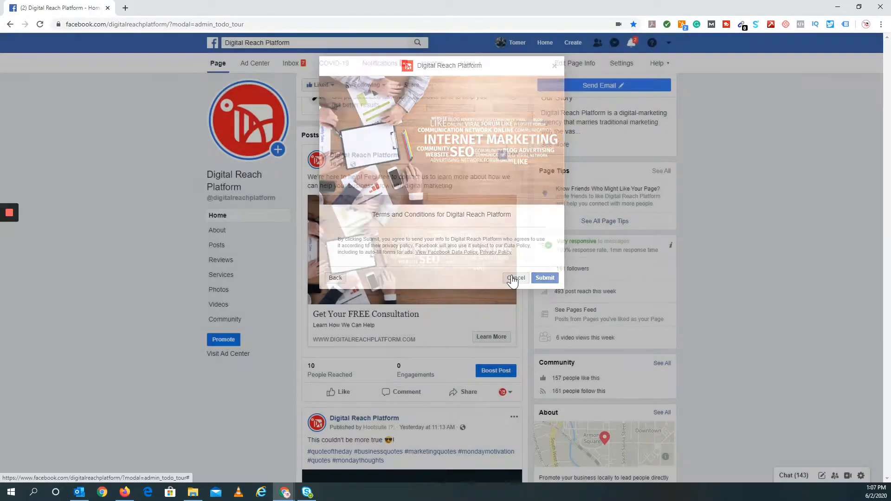
click(515, 278)
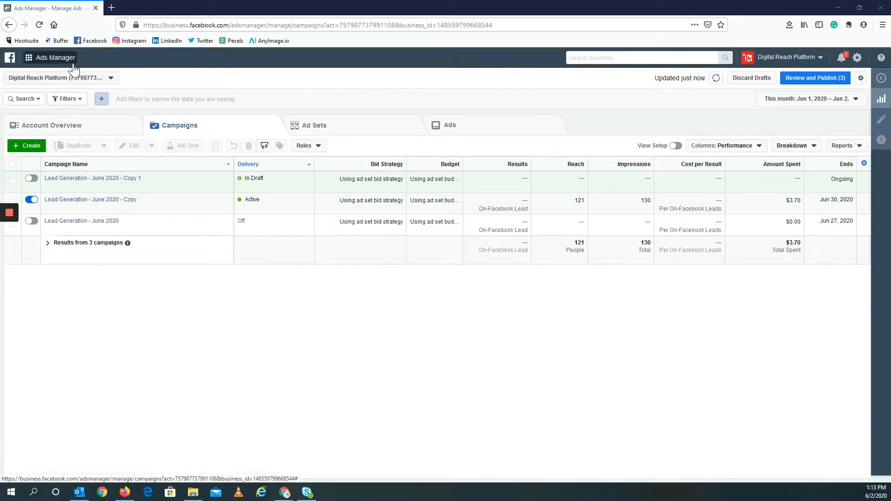
mouse_move(51, 65)
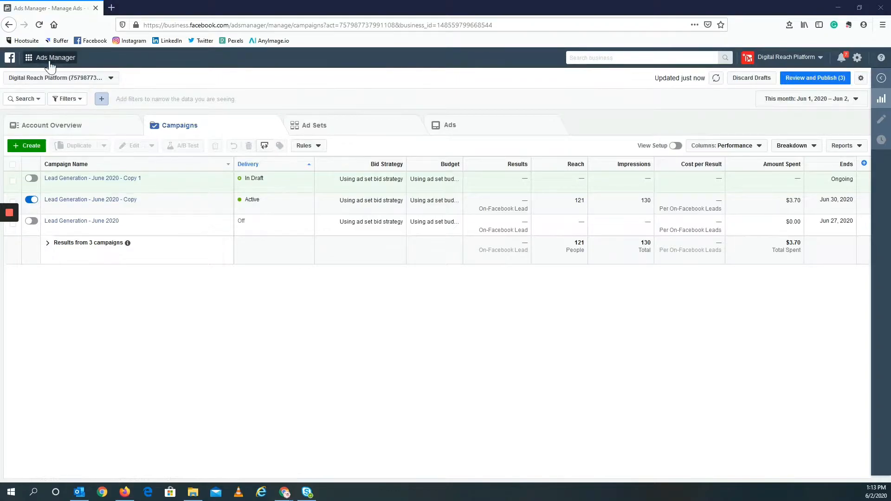
mouse_move(122, 124)
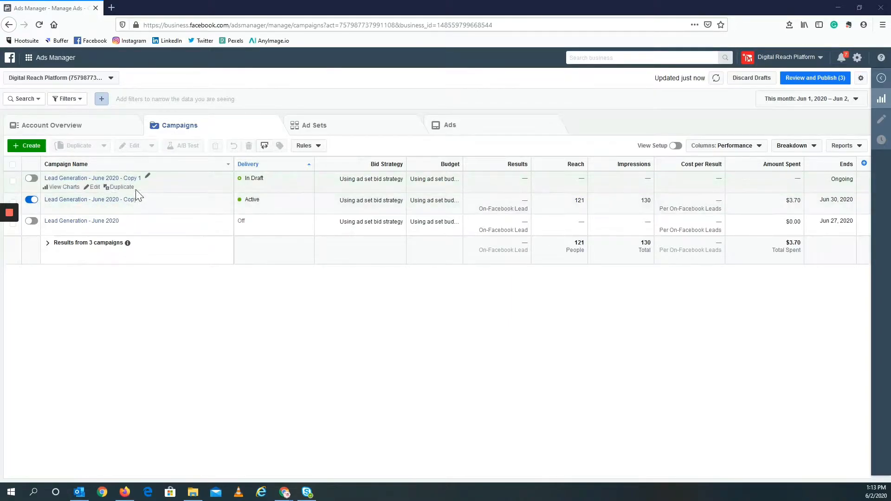
mouse_move(159, 92)
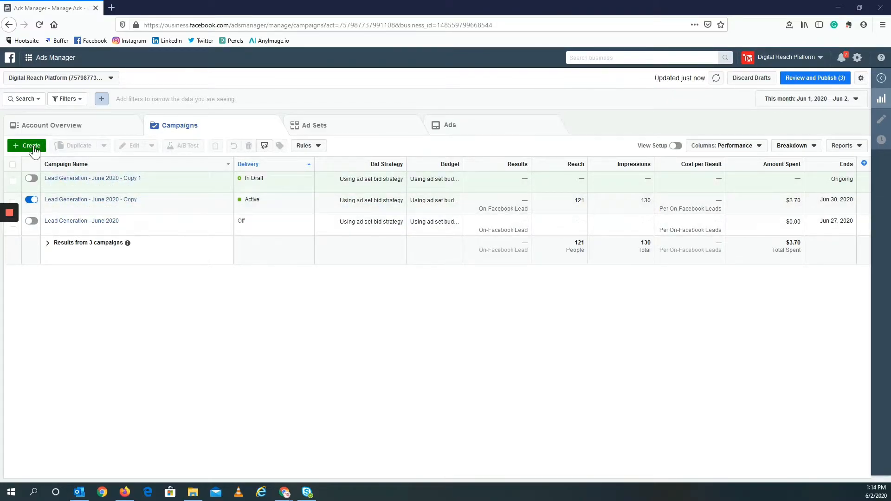
click(27, 145)
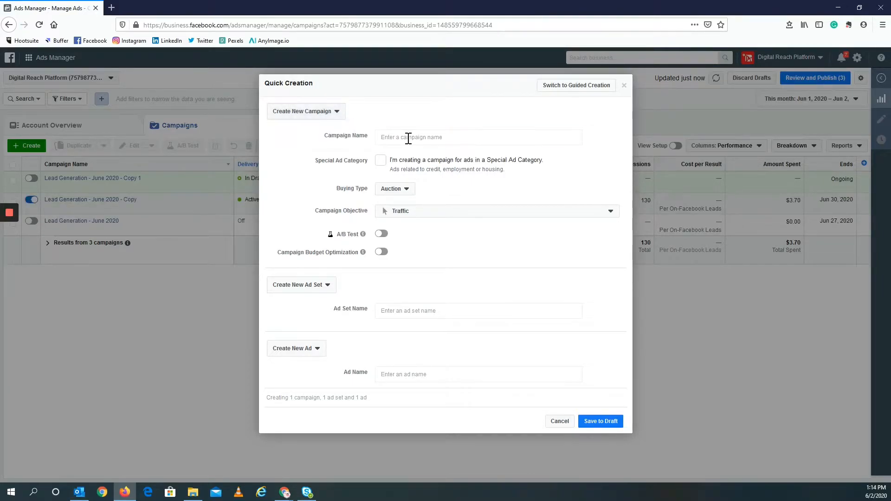
click(478, 137)
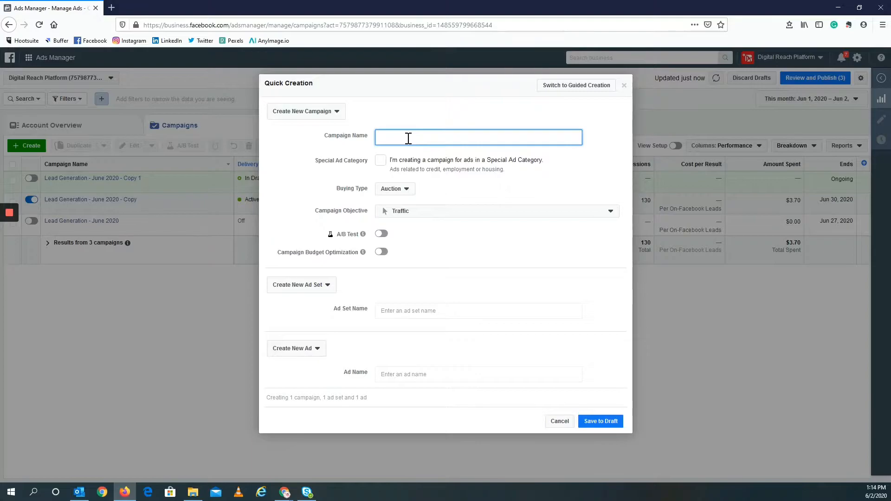
text(Test Campaign)
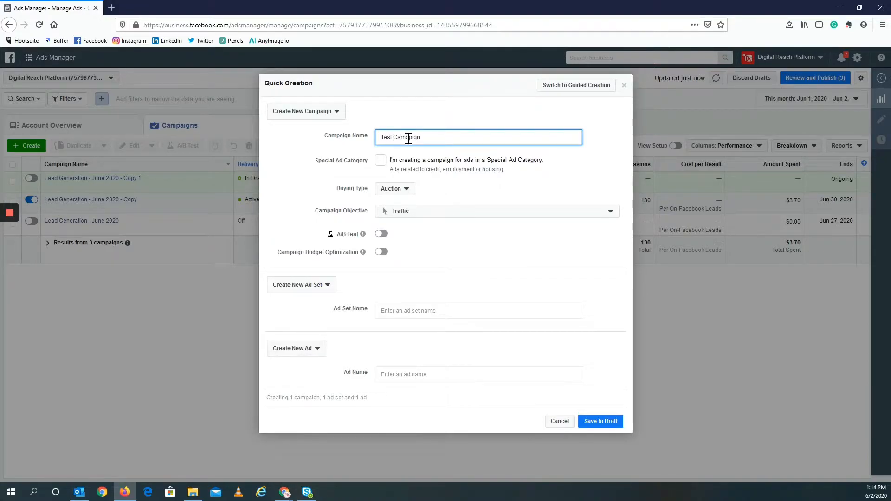
text(for YouTube)
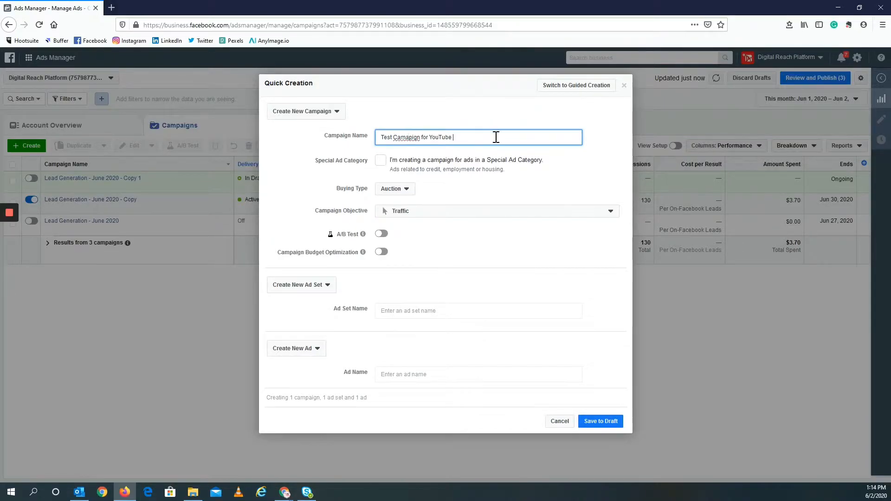
right_click(449, 137)
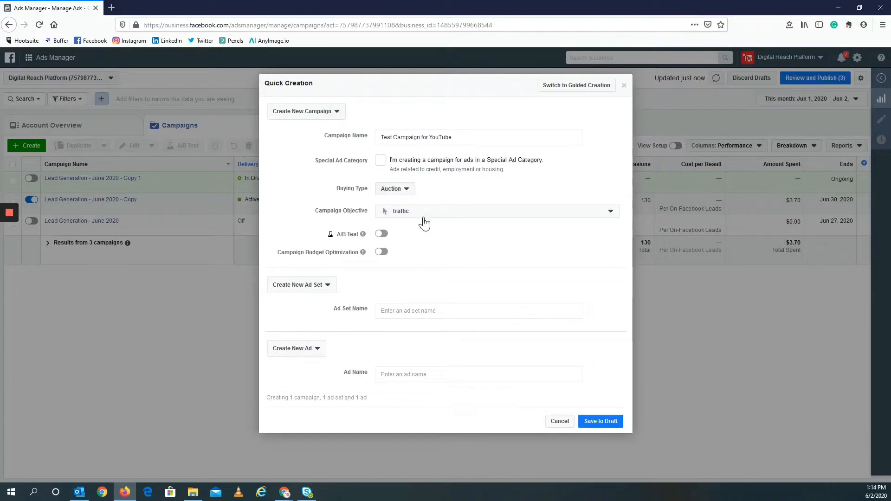
Choose Lead generation as the campaign objective and toggle budget optimization
click(494, 211)
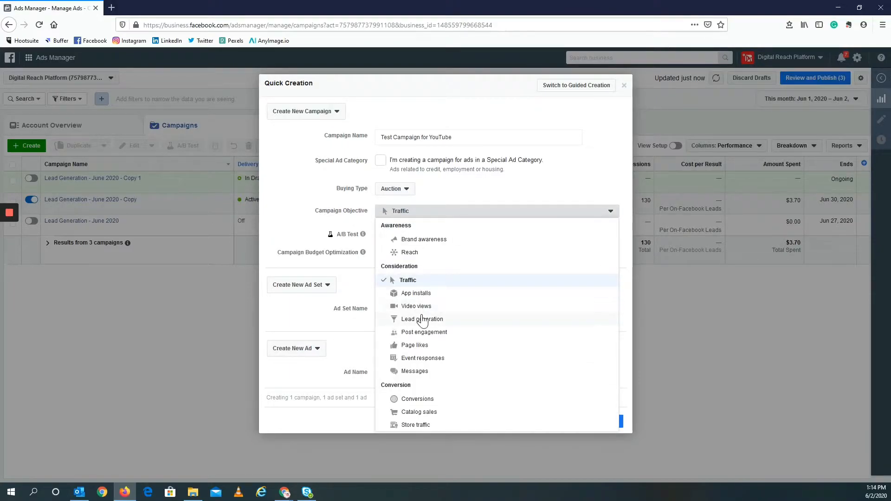
click(422, 319)
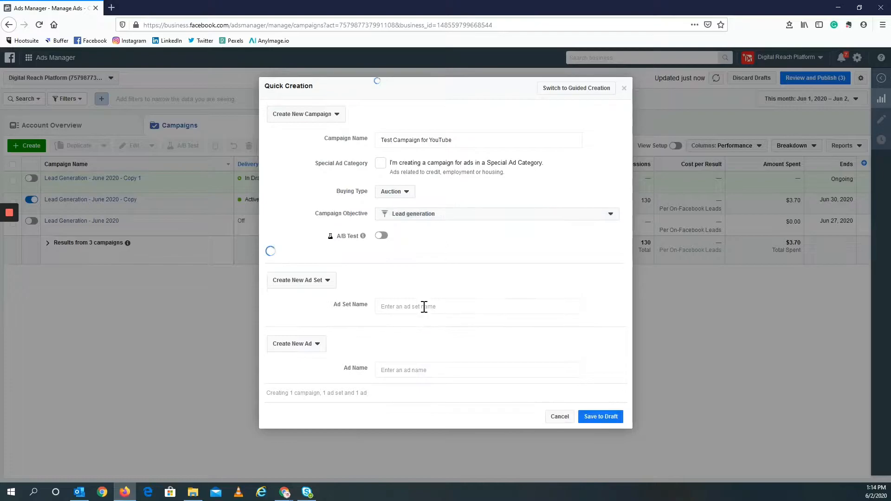
click(382, 242)
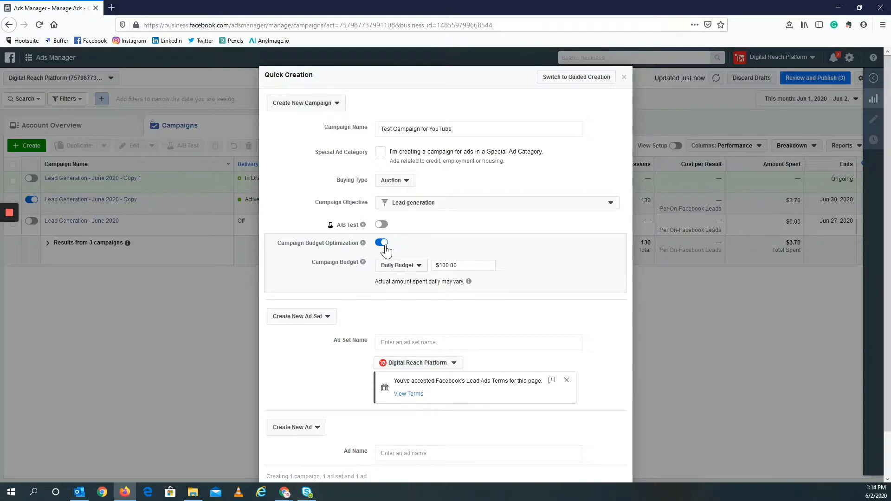
click(382, 243)
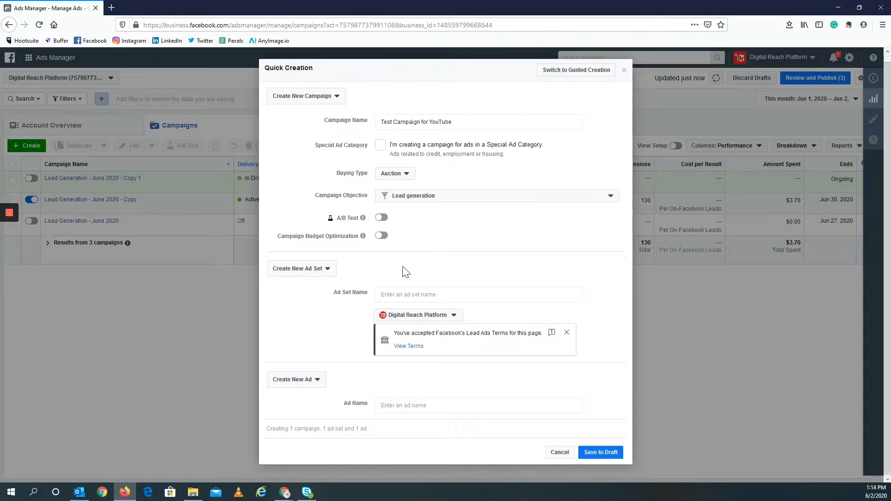
Name the ad set 'YouTube Example'
click(478, 294)
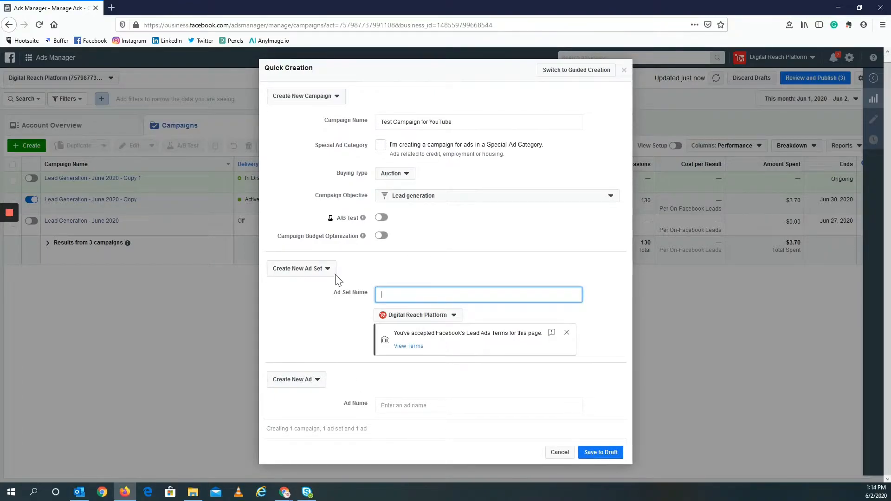
click(298, 268)
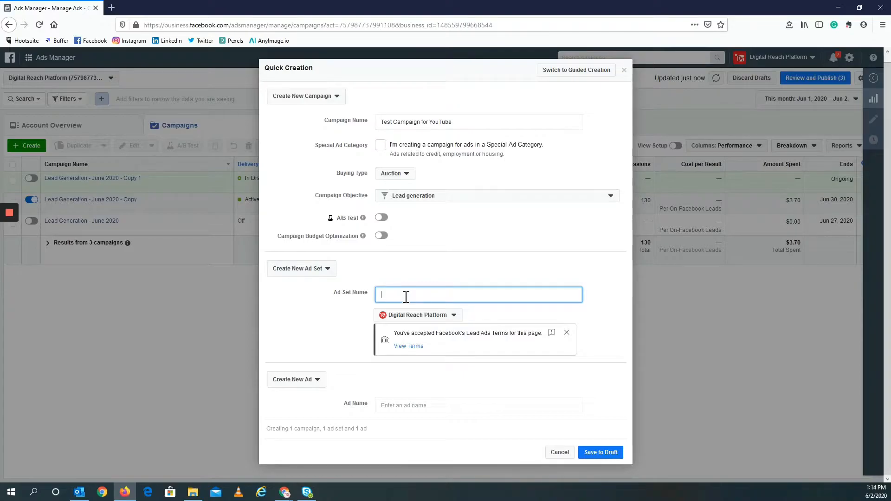
text(Y)
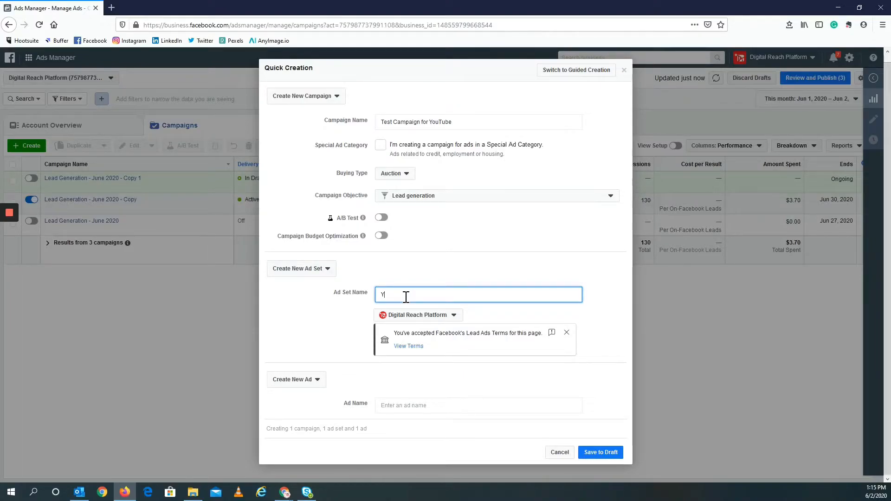
text(YouTube Exa)
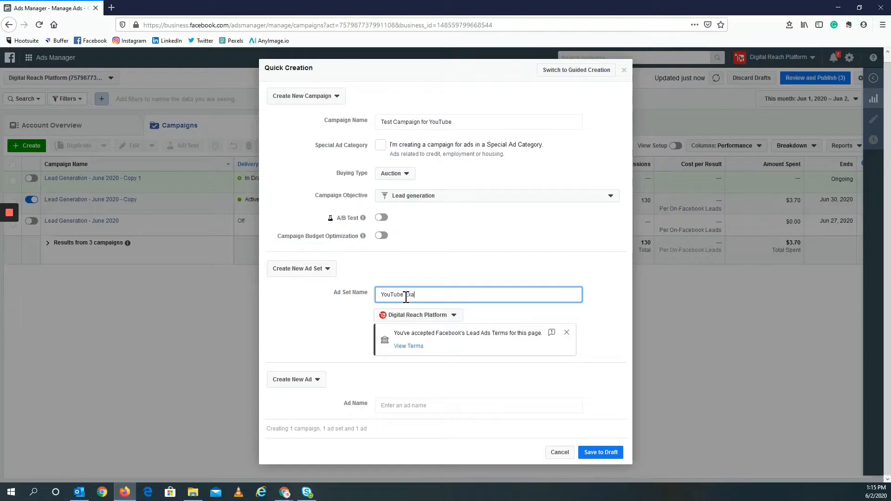
text(mple)
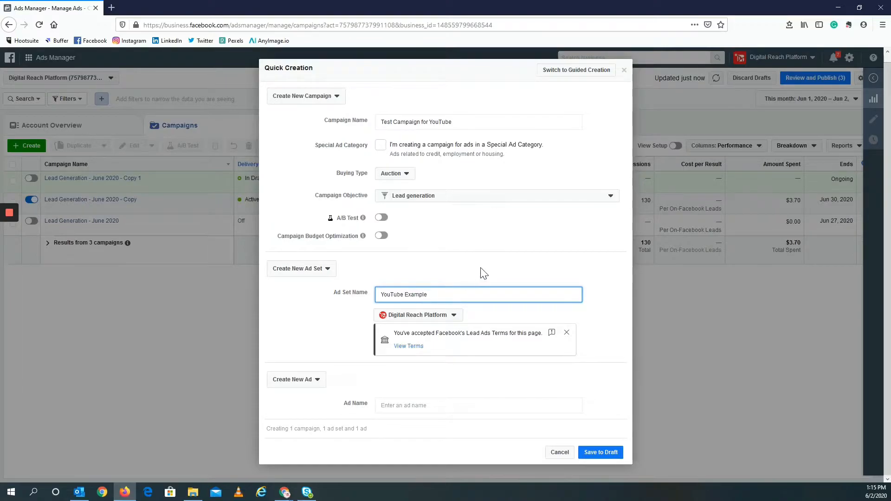
mouse_move(324, 387)
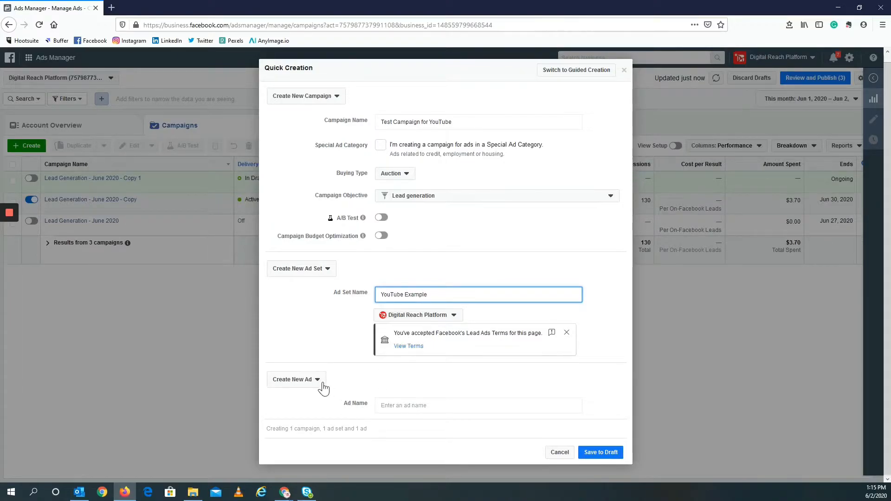
Keep Create New Ad selected and name the ad 'YouTube Example Ad'
click(296, 379)
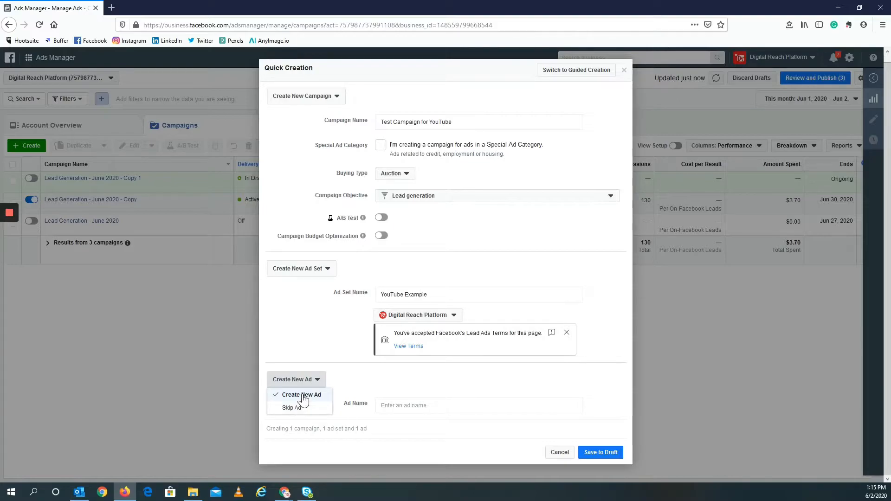
click(301, 395)
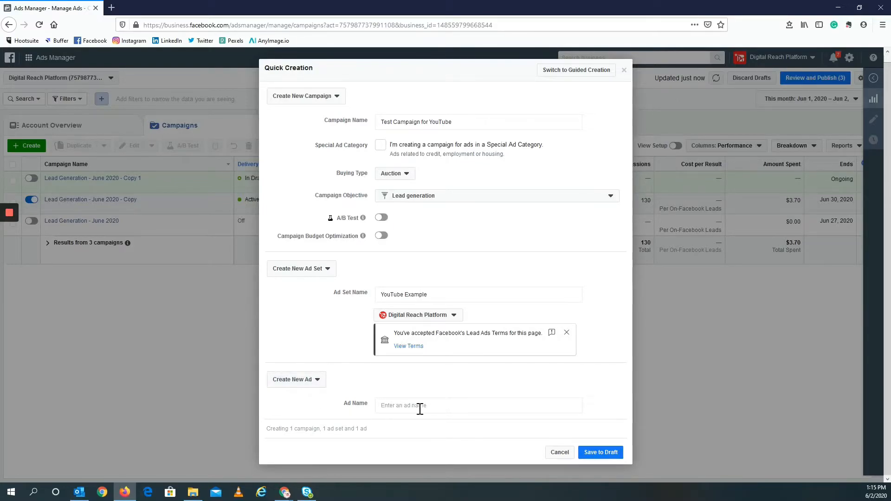
text(Y)
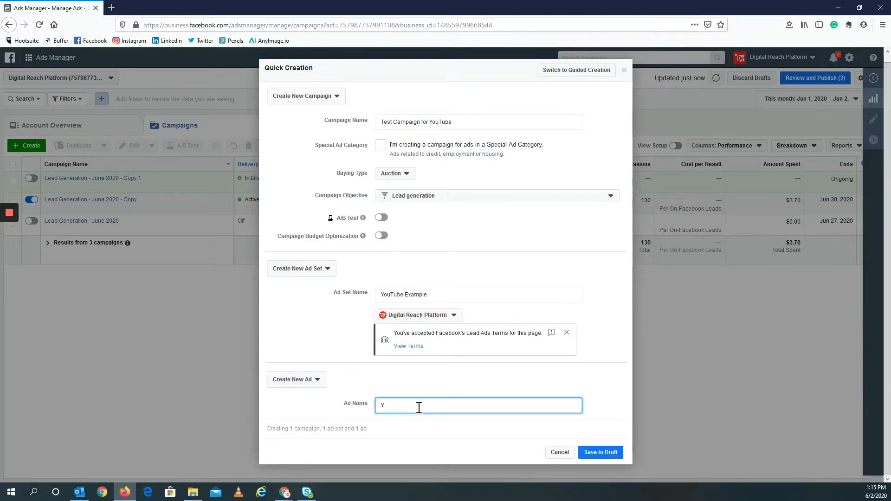
text(ouTube Example Ad)
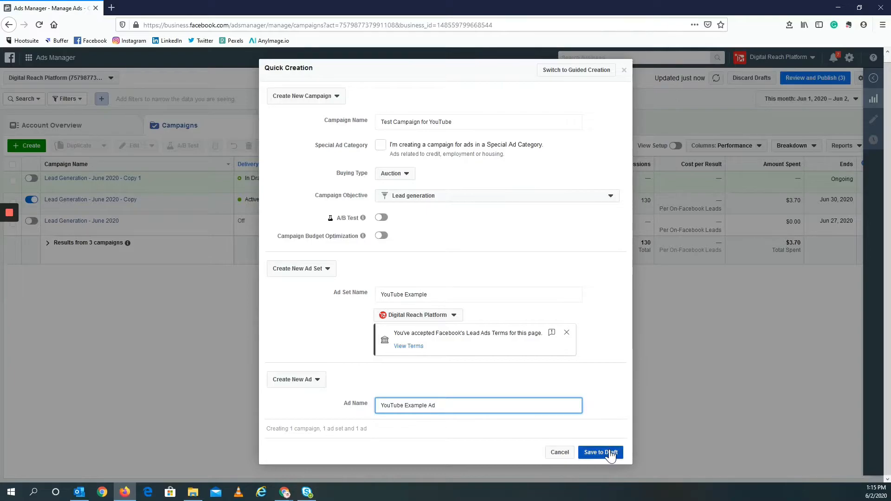
Save Test Campaign for YouTube, its YouTube Example ad set and ad as a draft
click(600, 452)
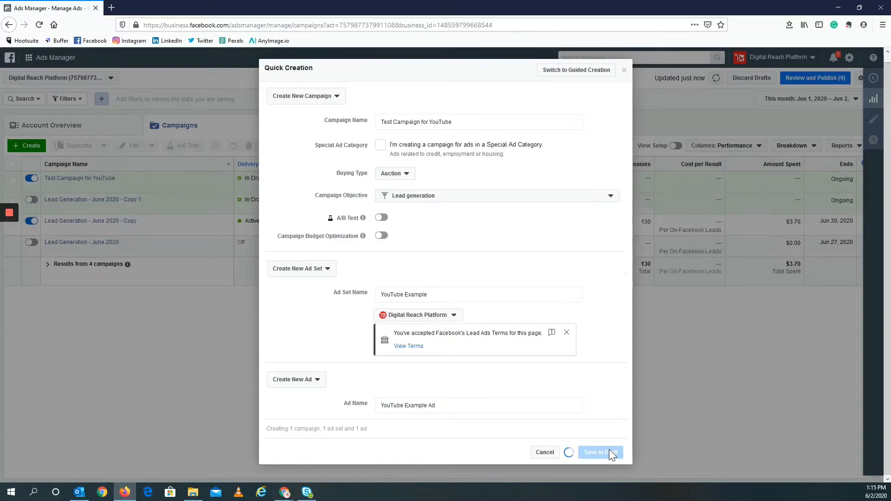
click(600, 451)
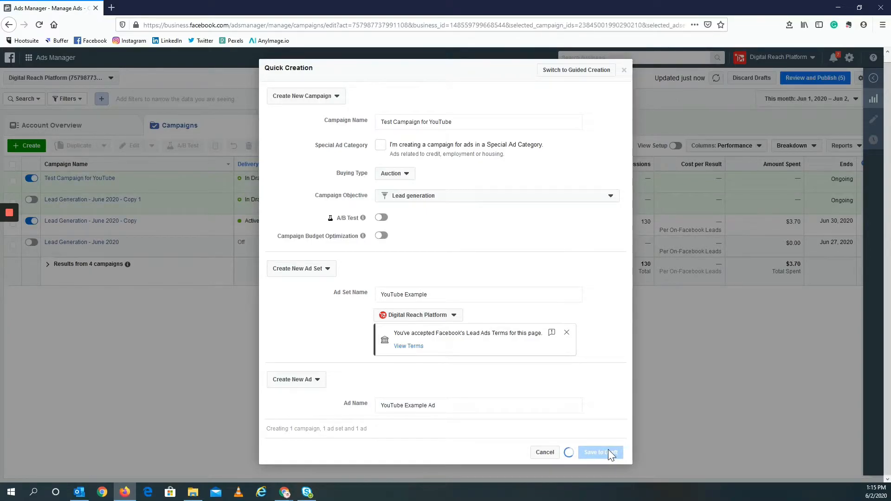
click(600, 453)
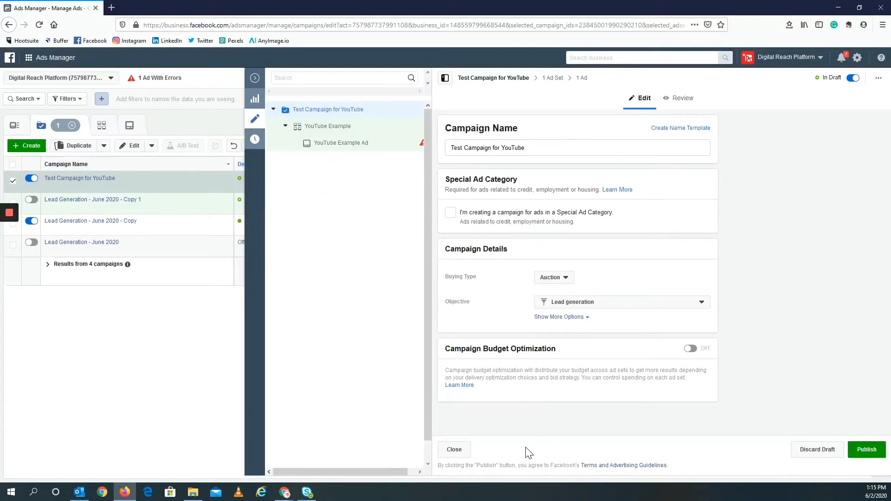
mouse_move(255, 78)
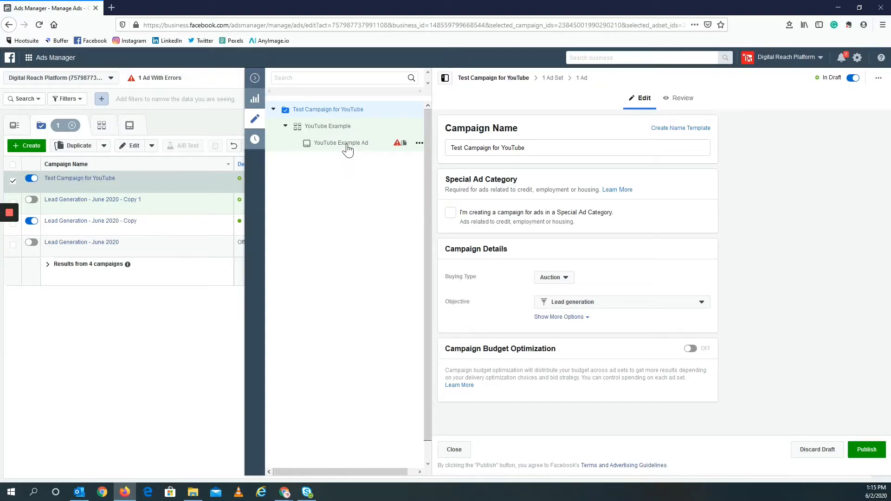
Give YouTube Example Ad the Untitled design.png image and hide the live preview
click(340, 142)
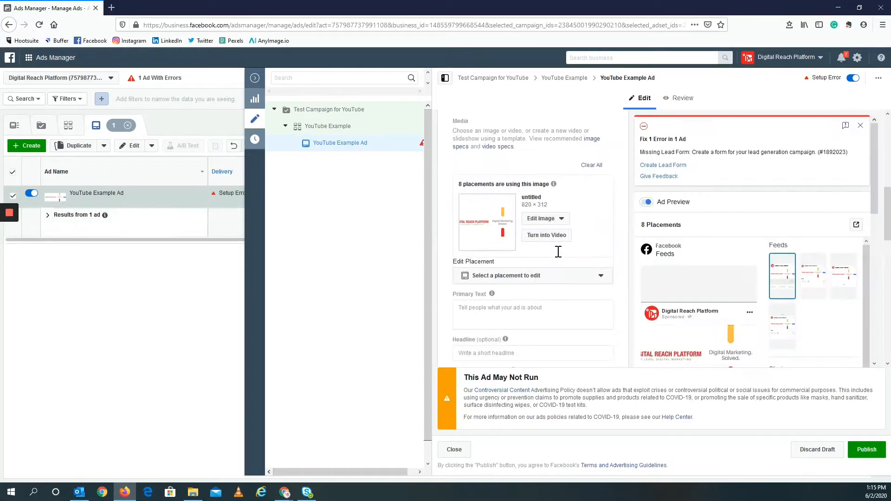
scroll(down, 3)
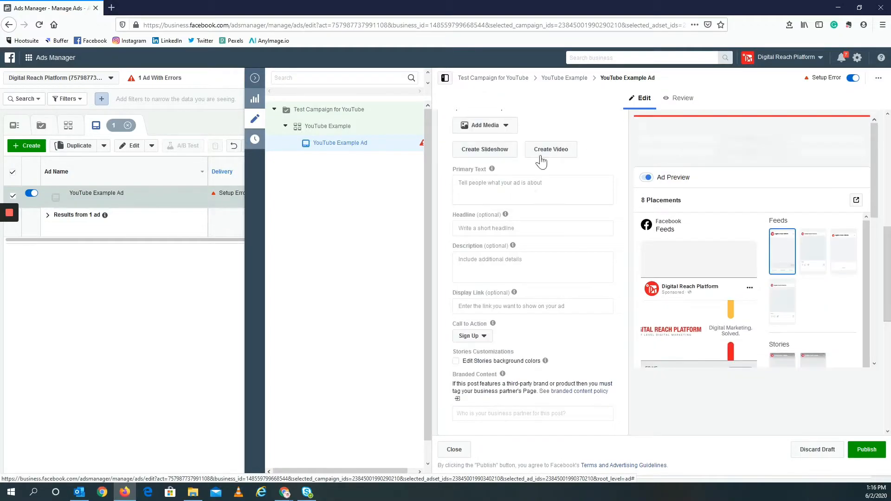
click(484, 125)
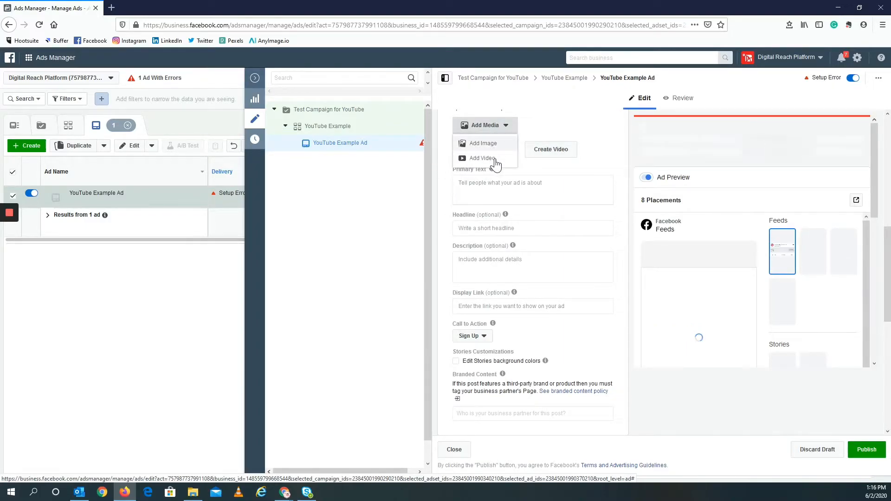
click(483, 143)
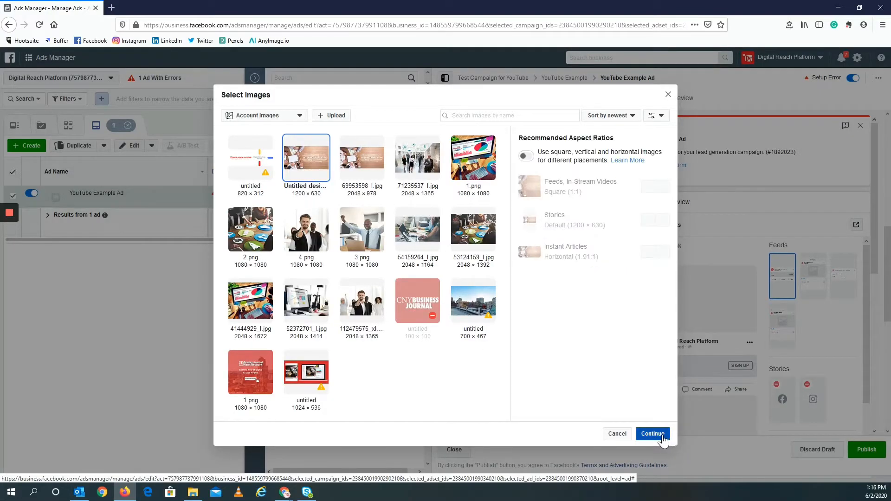
click(652, 434)
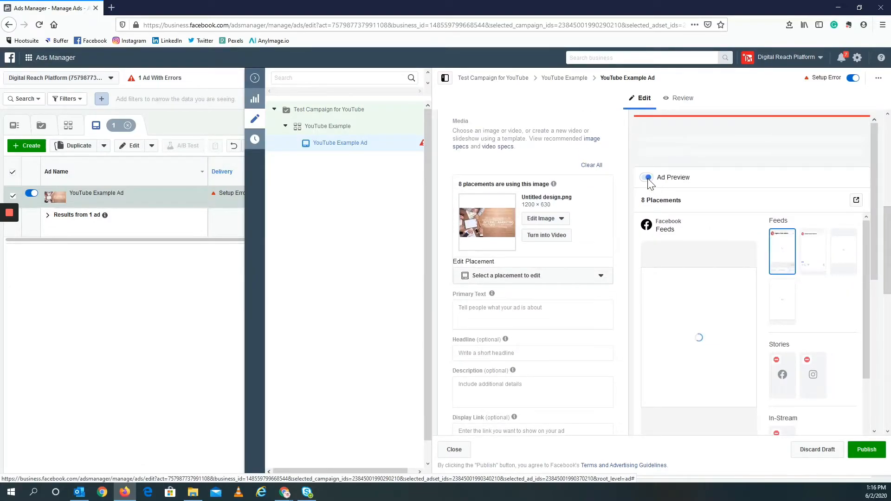
click(646, 178)
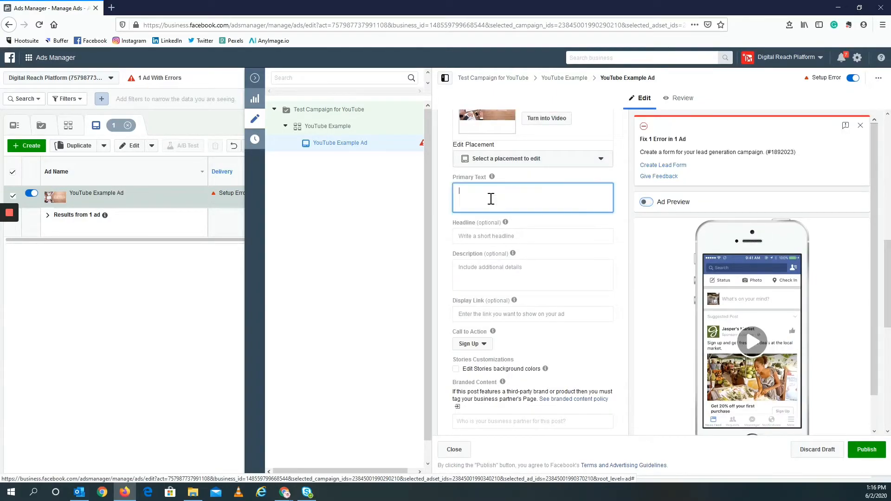
Add primary text 'Want to grow your business? Contact us…' and set the call to action to Get Quote
text(Want to grow your business? Contact us and see how we can help!)
click(533, 314)
text(digitalreachplatform.com)
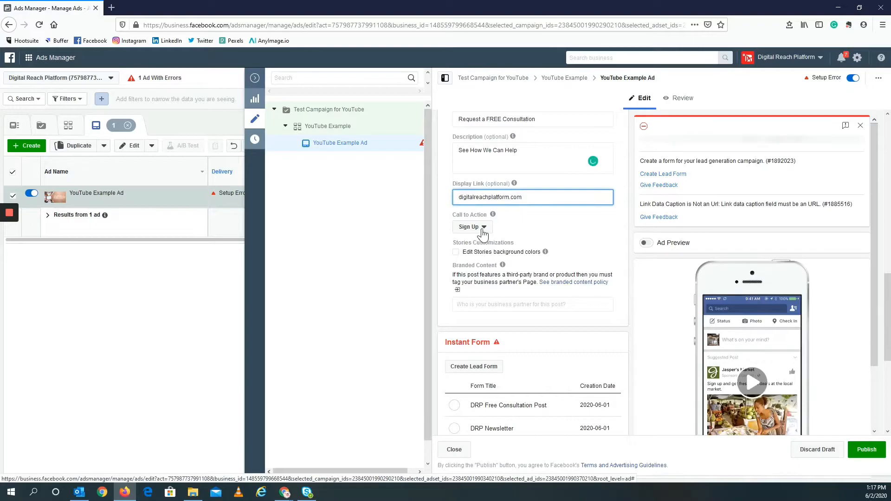
click(472, 227)
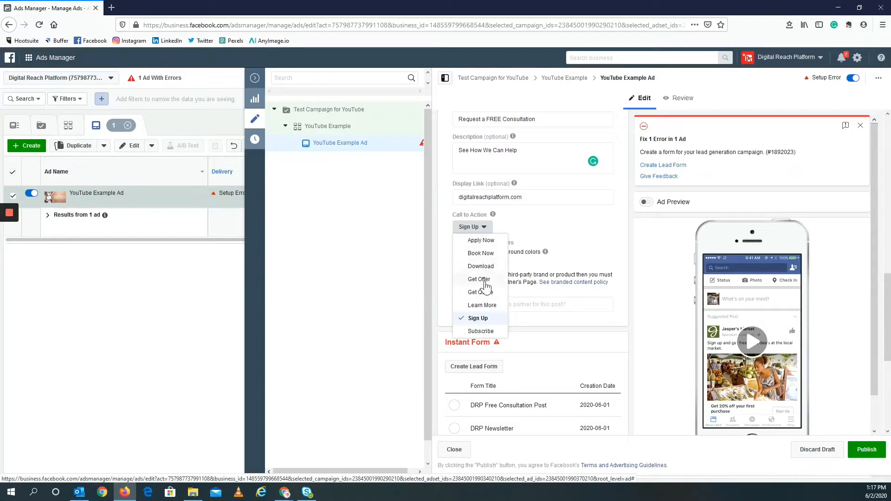
mouse_move(484, 256)
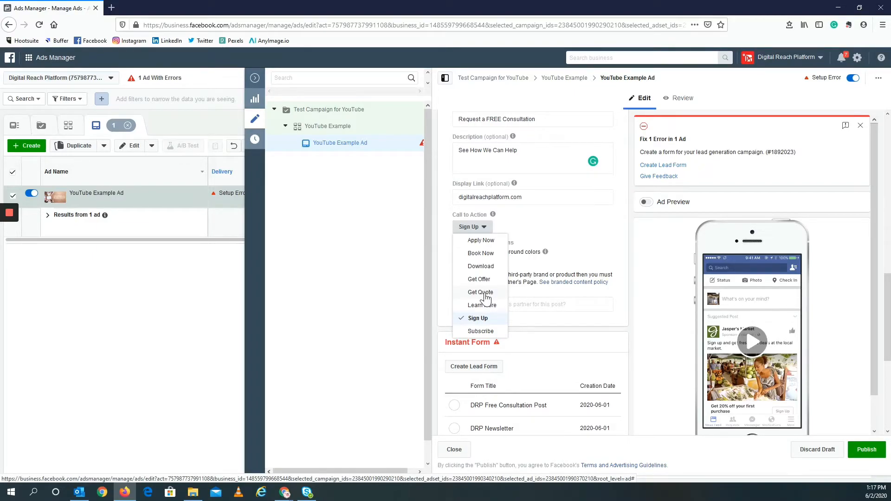
click(480, 292)
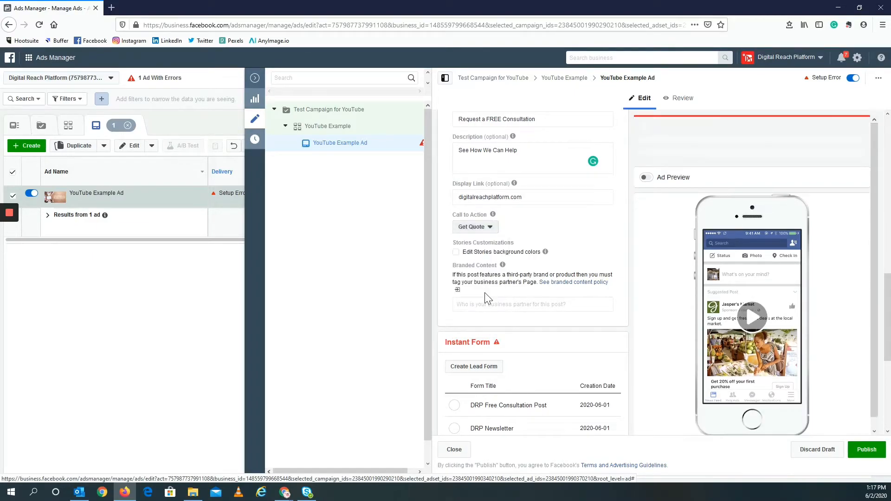
scroll(down, 3)
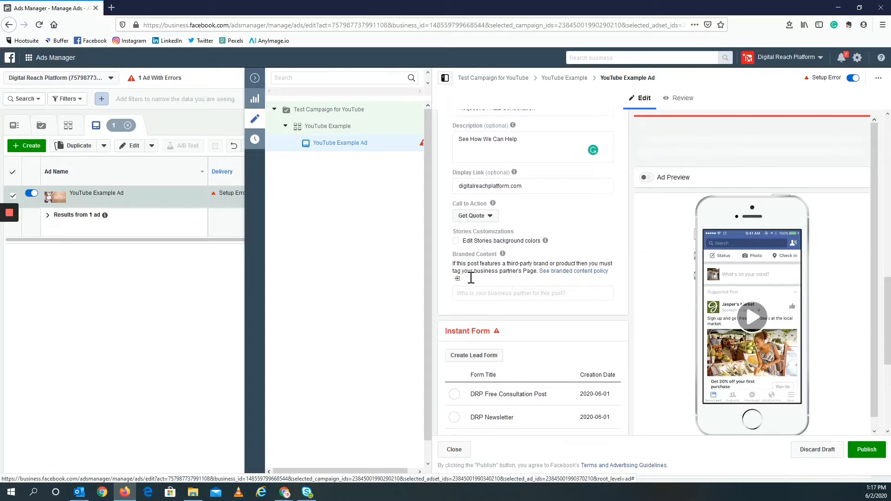
scroll(down, 3)
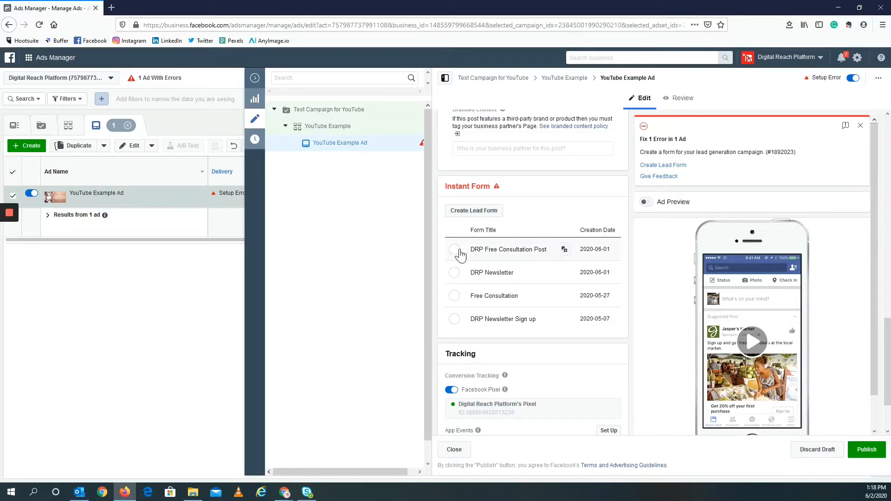
Select the DRP Free Consultation Post instant form and scroll through its preview
click(454, 248)
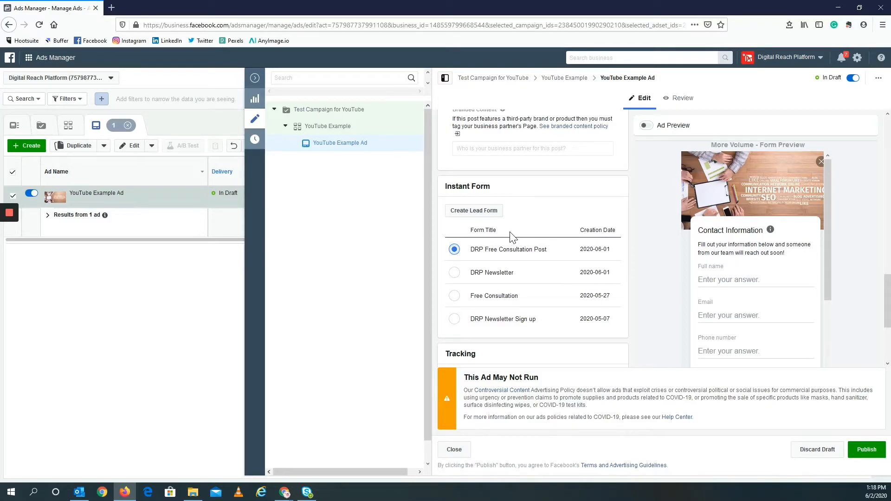
mouse_move(762, 241)
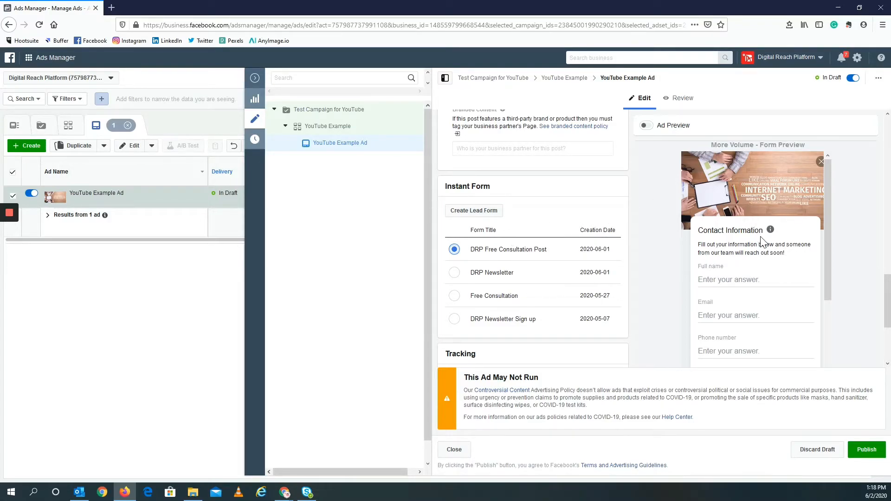
scroll(down, 3)
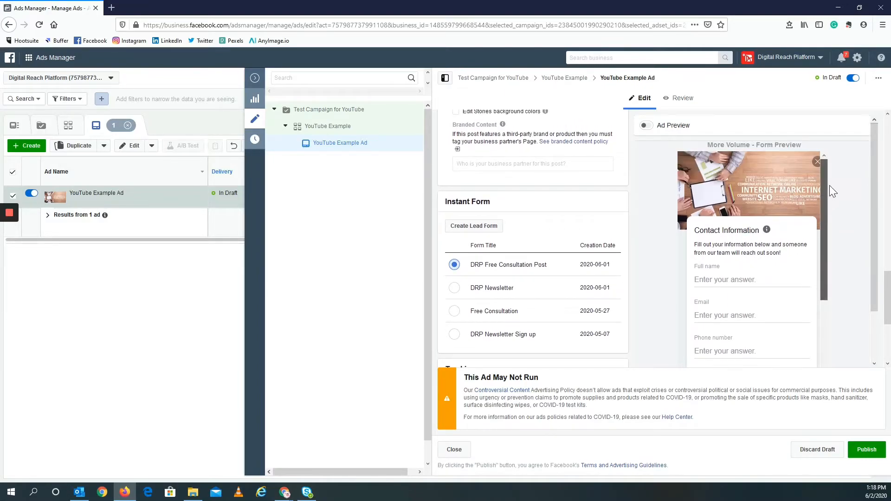
scroll(down, 3)
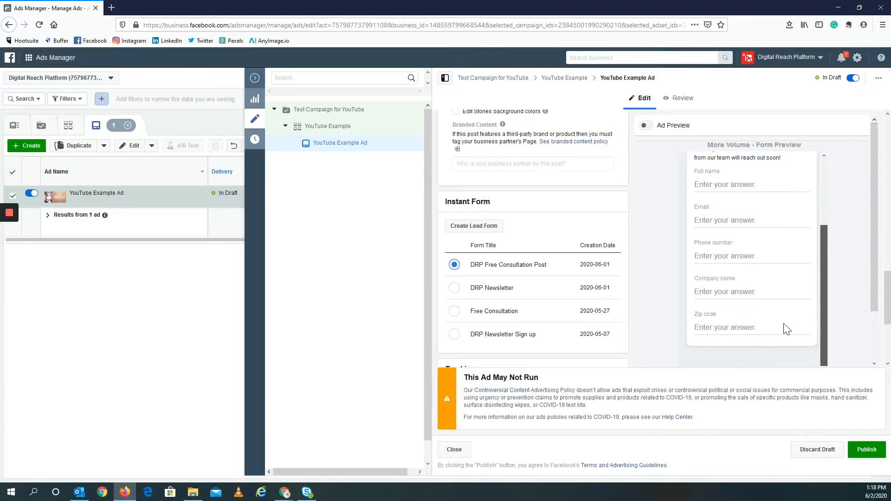
scroll(down, 3)
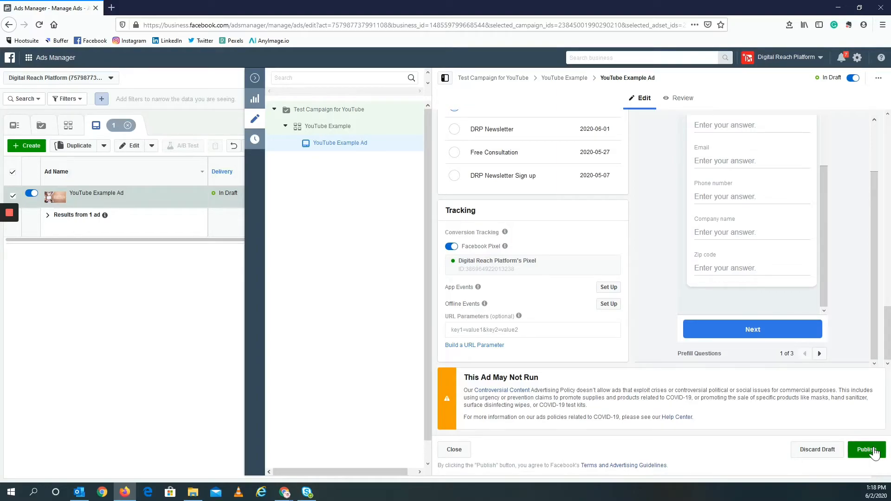
Publish YouTube Example Ad and bring up the business tools menu
click(867, 450)
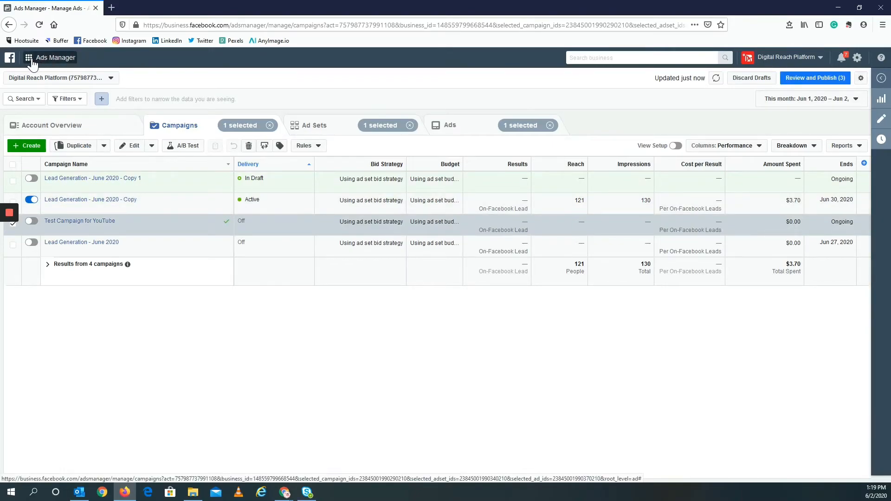
click(28, 57)
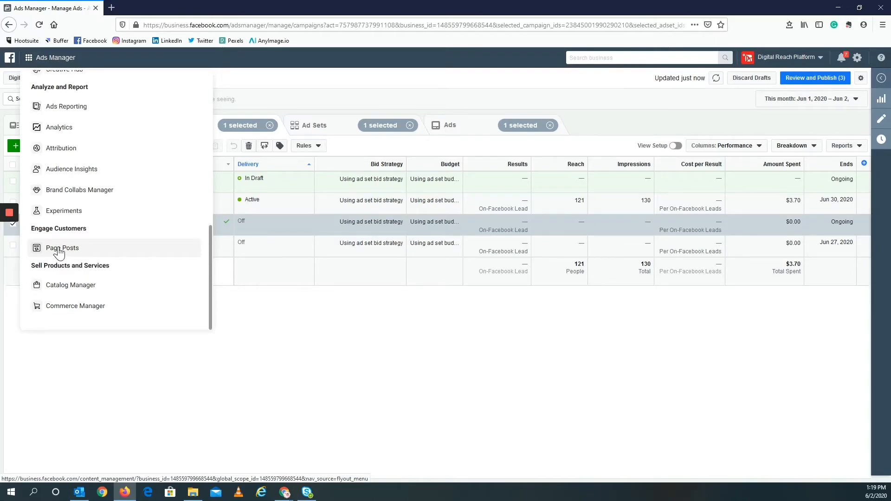
In Page Posts, list the ad posts and show the newest ad's details and actions
click(62, 248)
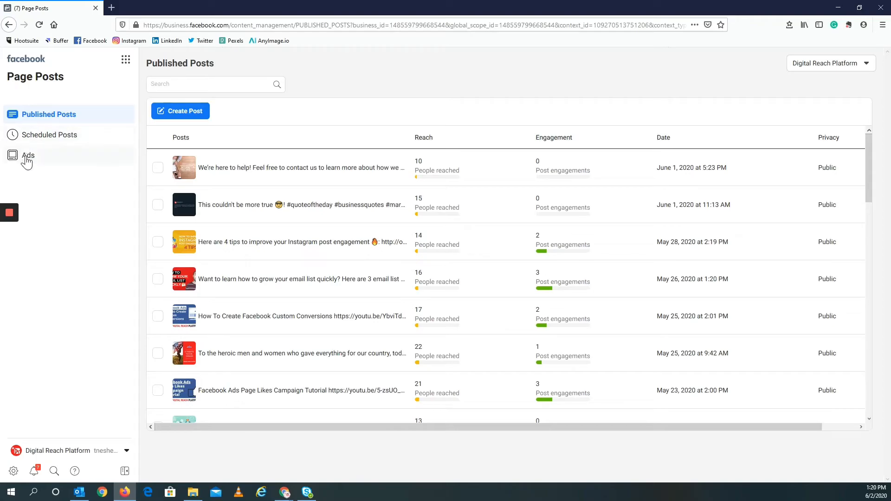
mouse_move(77, 169)
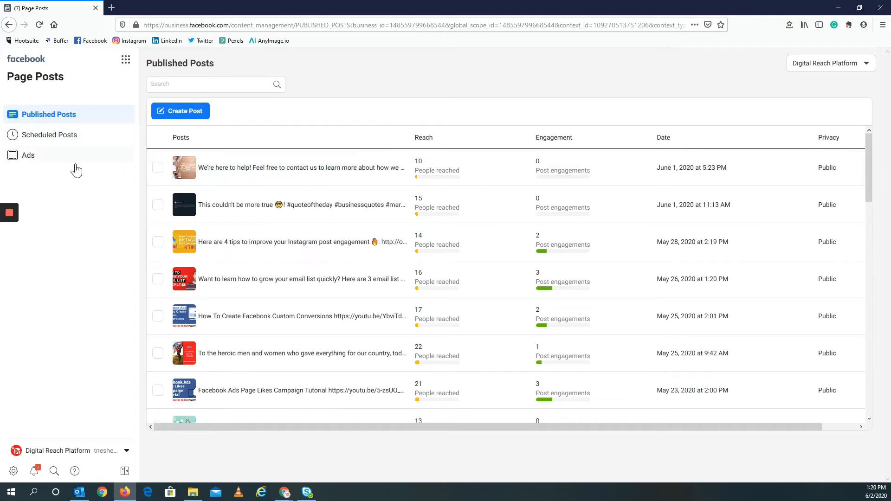
click(28, 154)
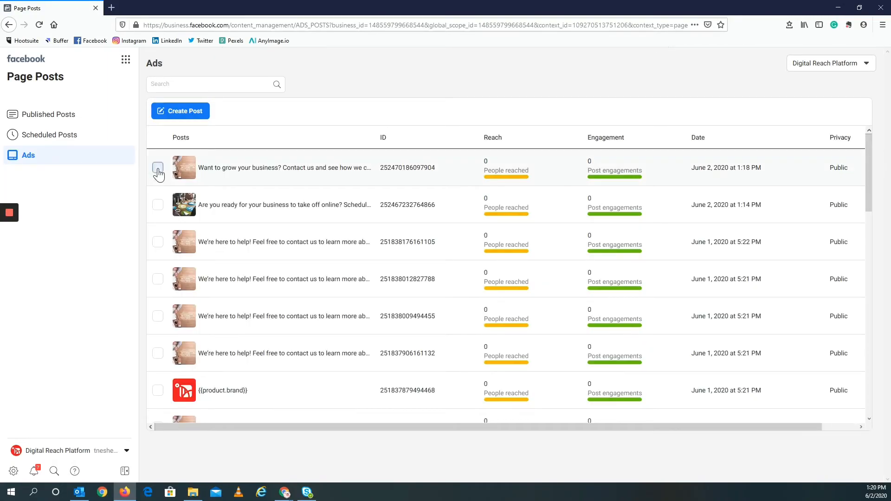
click(157, 168)
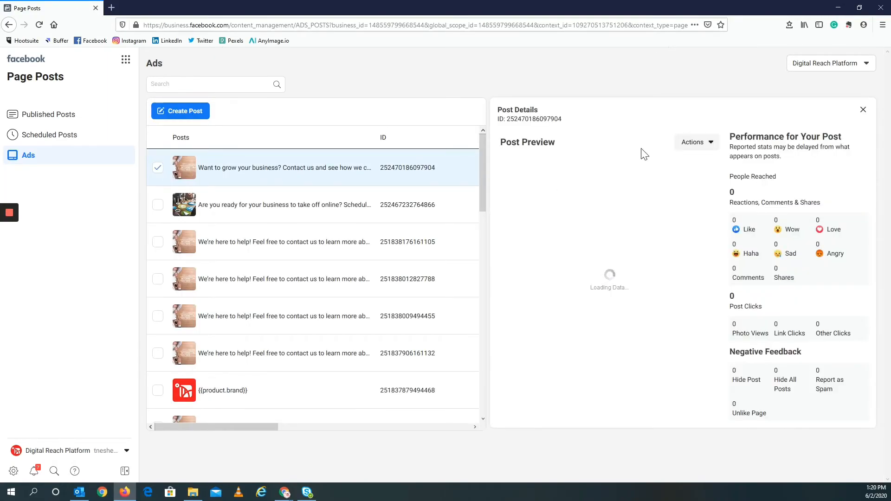
click(696, 141)
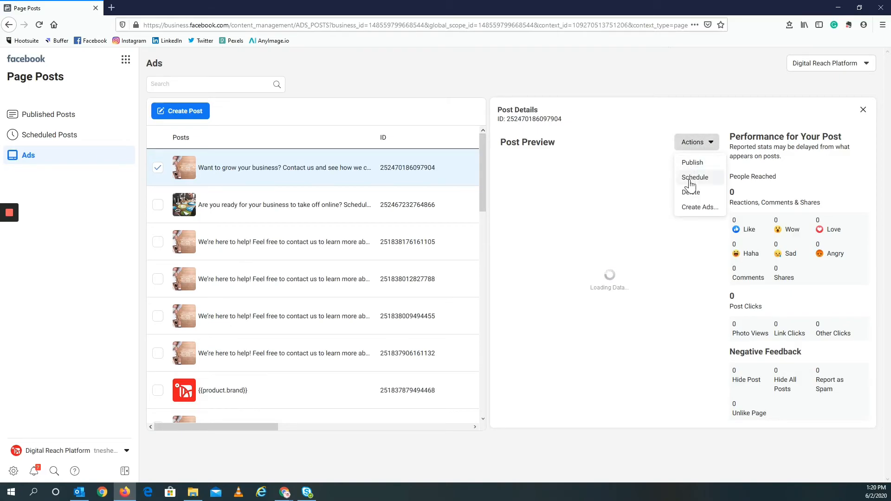
mouse_move(692, 165)
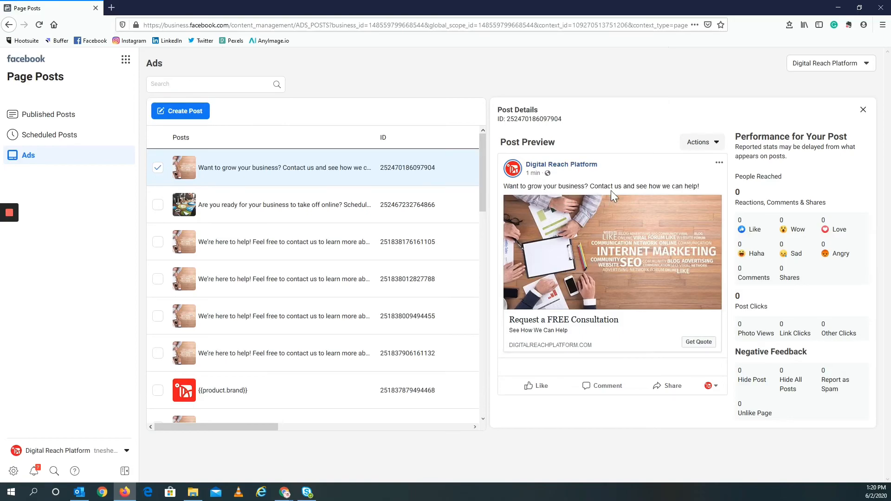
mouse_move(561, 325)
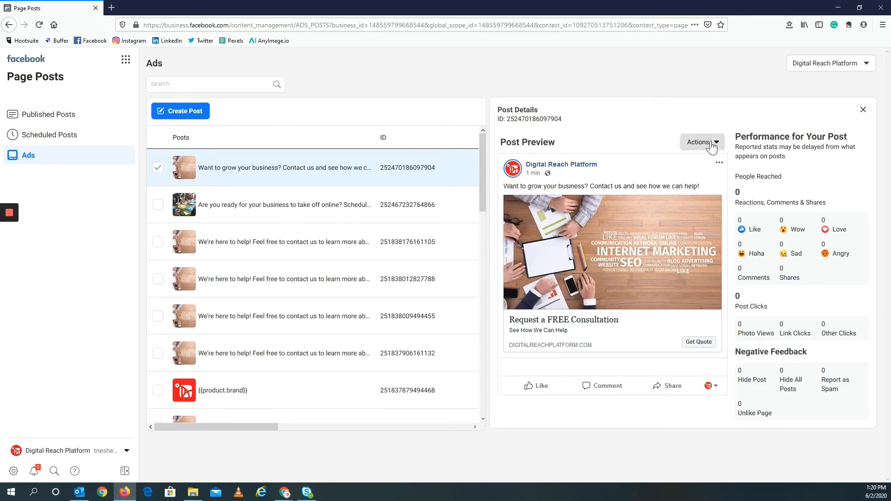
Publish the newest ad post to the Digital Reach Platform page and show its post options
click(701, 143)
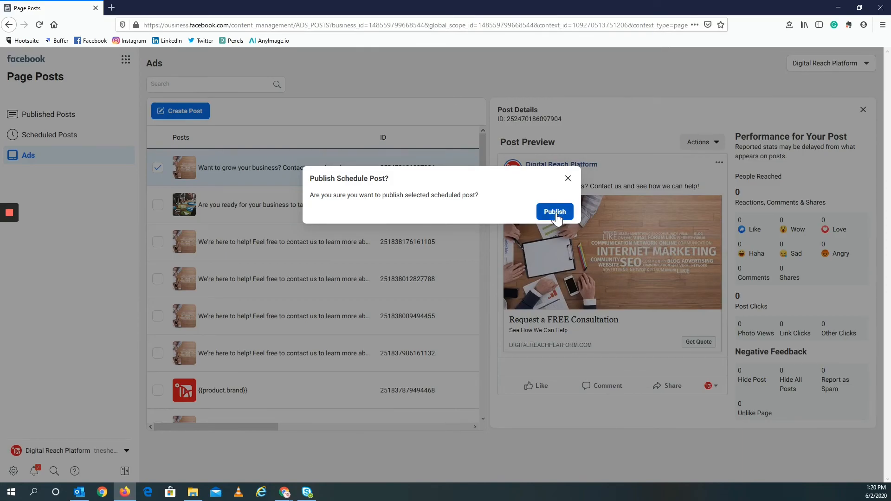
click(555, 212)
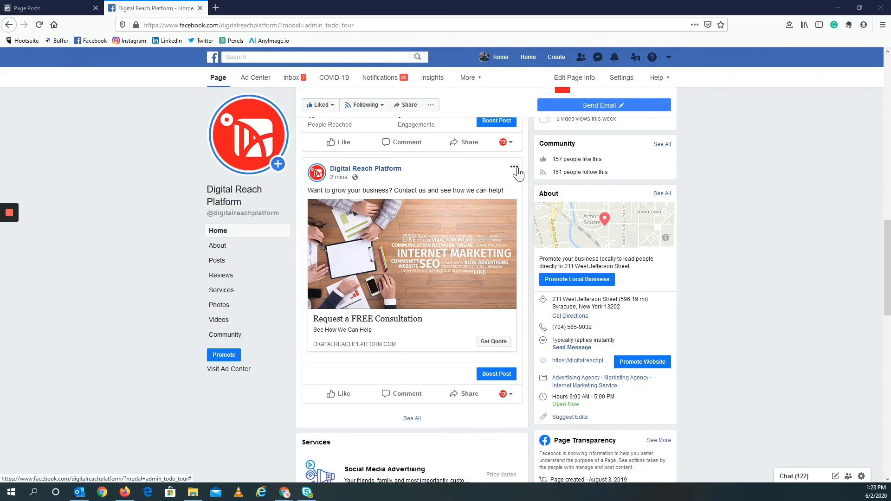
click(514, 166)
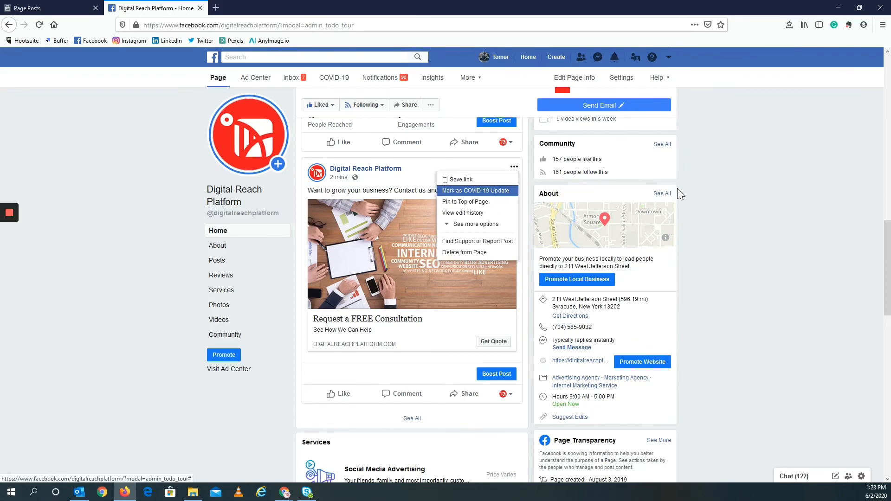